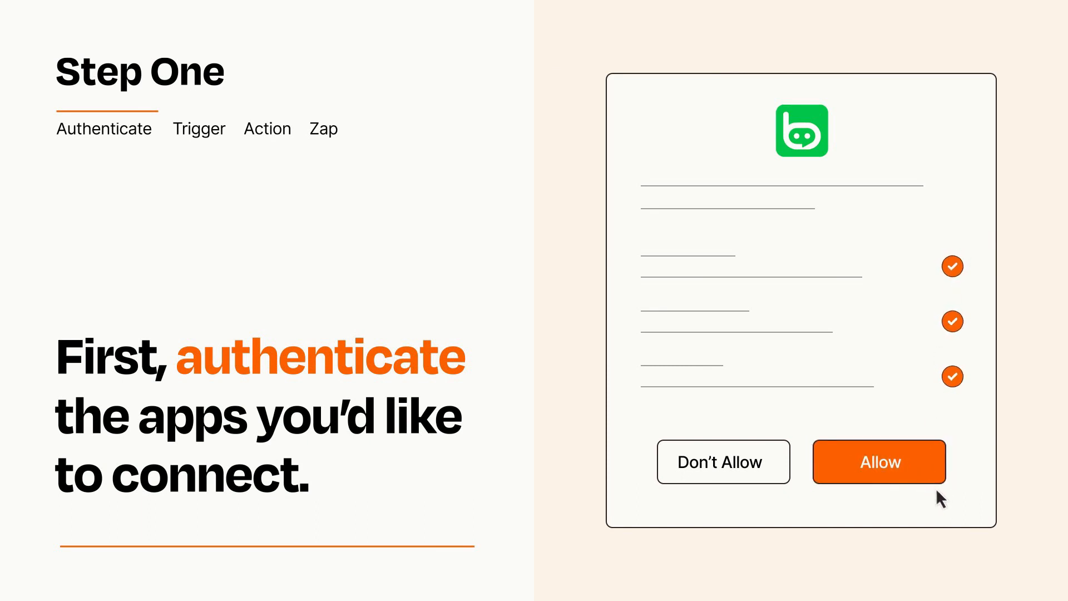
Allow the connected app to access Zapier in the authorization dialog
left_click(878, 462)
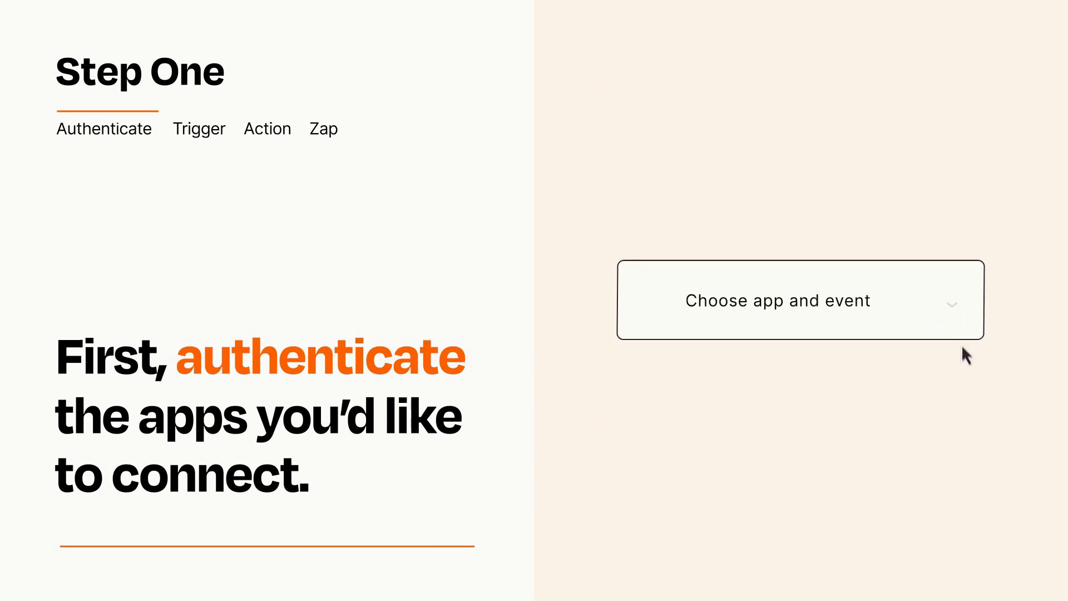
Set the trigger to Calendly's 'Invitee Created' event
left_click(800, 300)
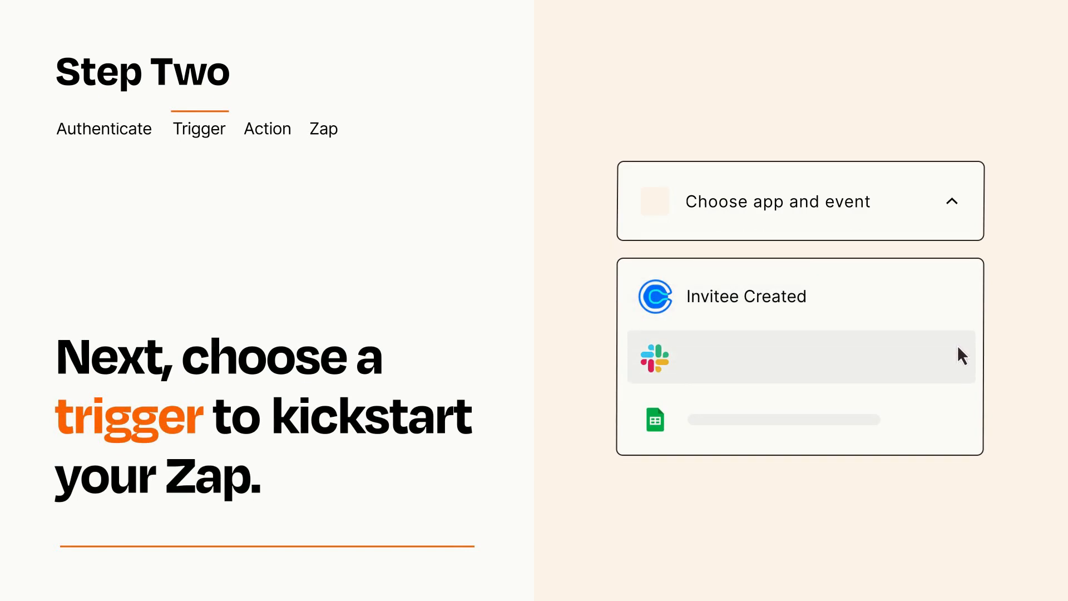
mouse_move(961, 424)
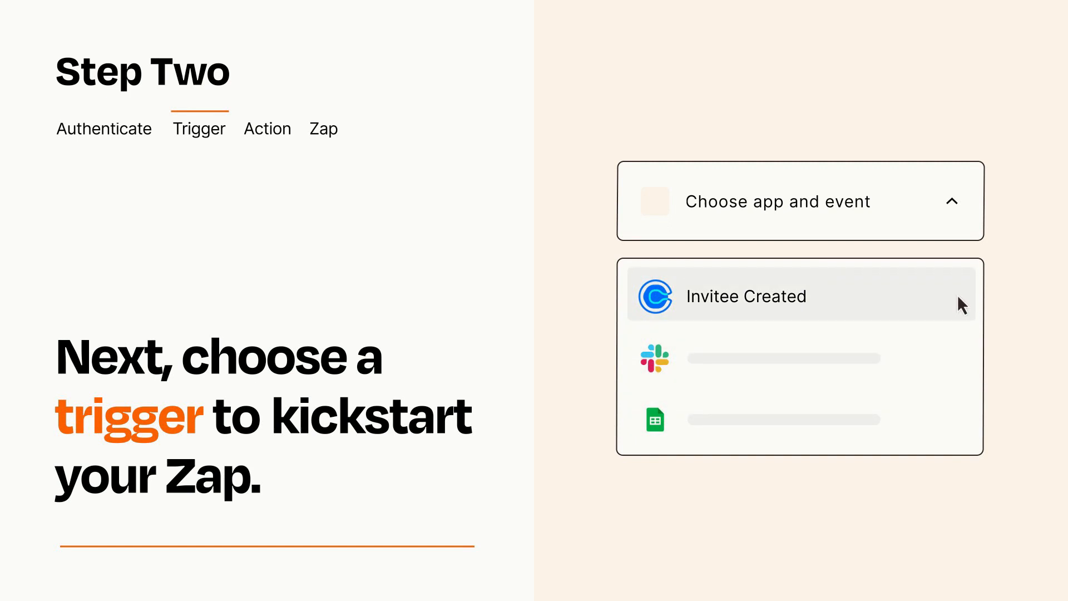
mouse_move(961, 307)
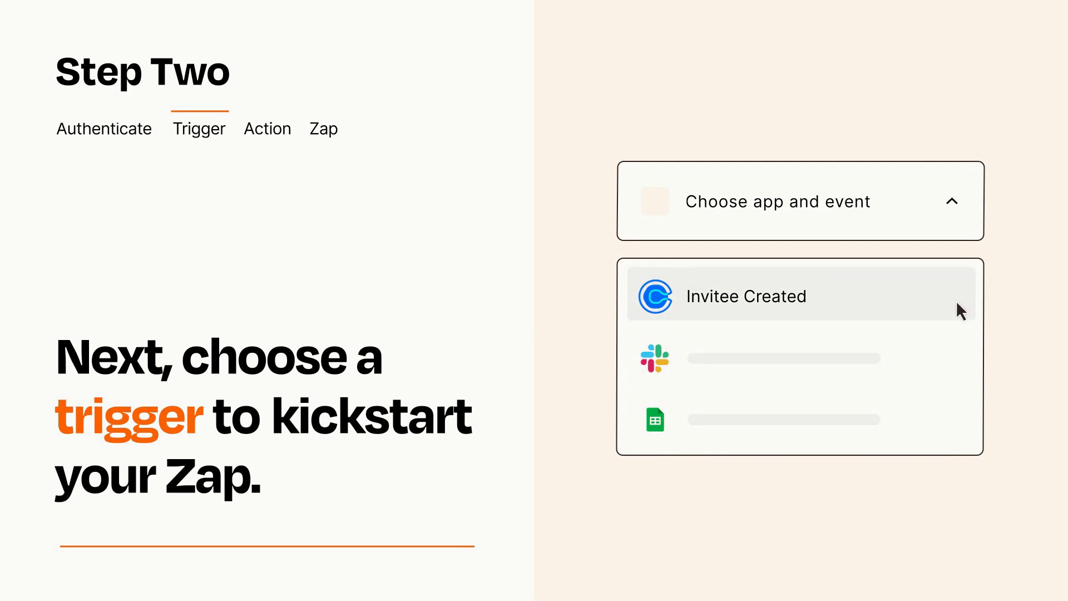
left_click(746, 295)
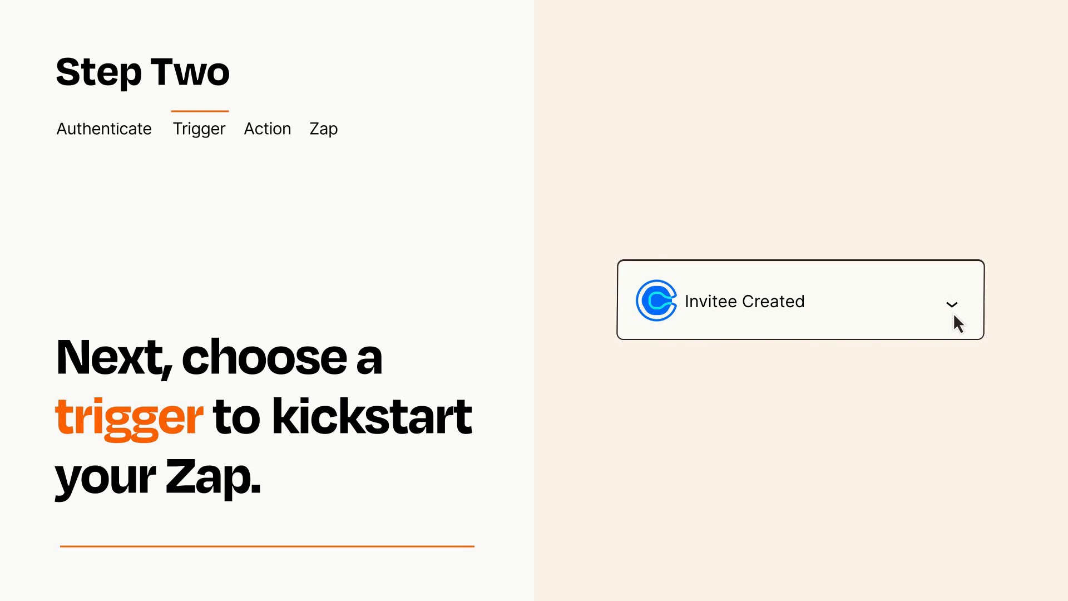
mouse_move(967, 320)
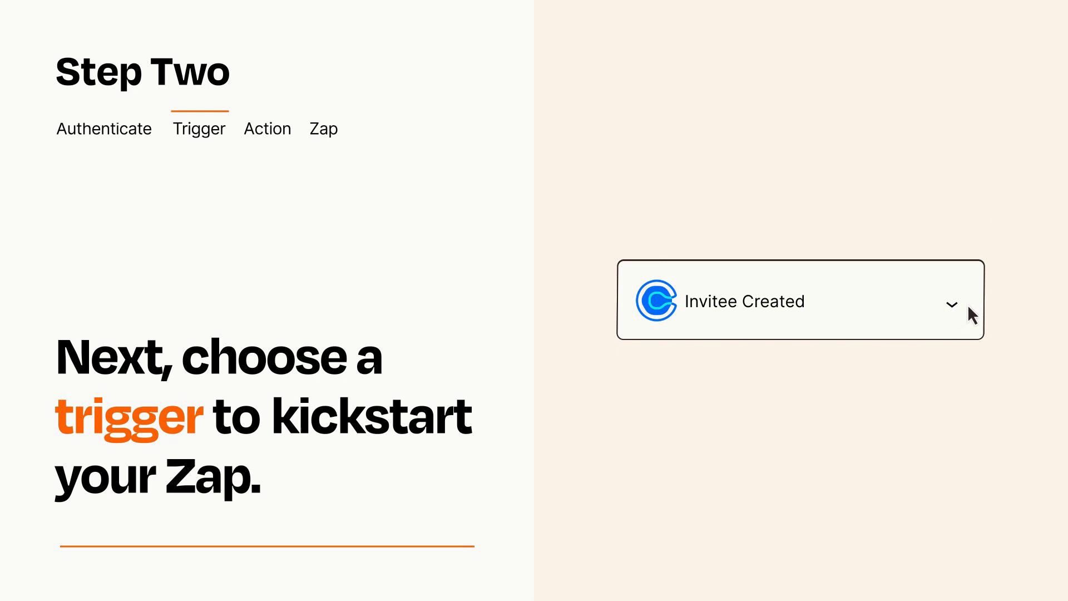
mouse_move(970, 306)
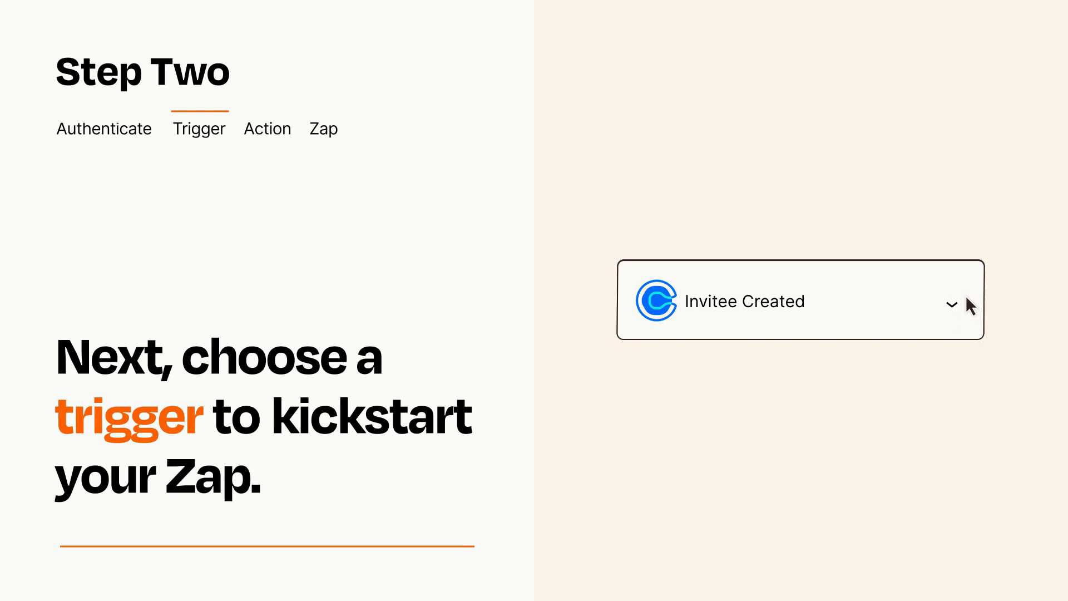
Choose 'Send Message' as the action event after the trigger
left_click(267, 129)
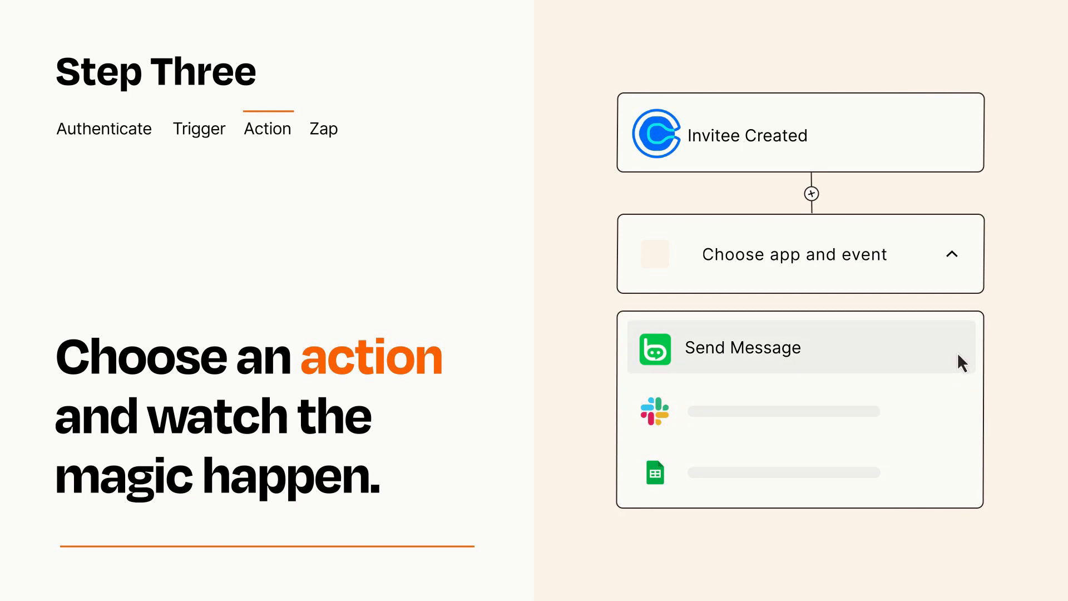
left_click(743, 347)
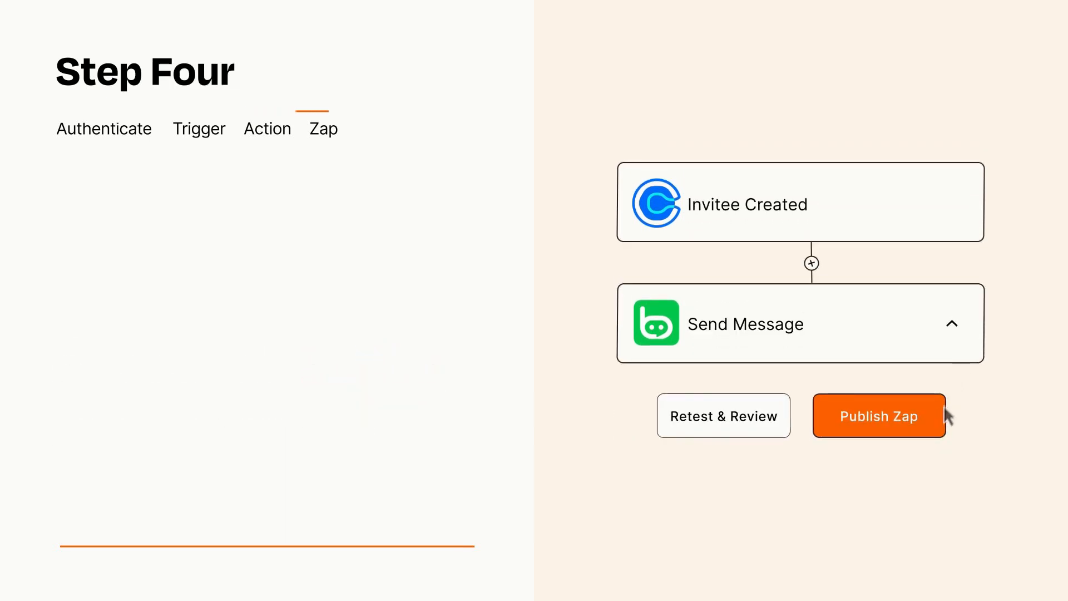
Publish the Invitee Created → Send Message Zap and turn it on
left_click(878, 415)
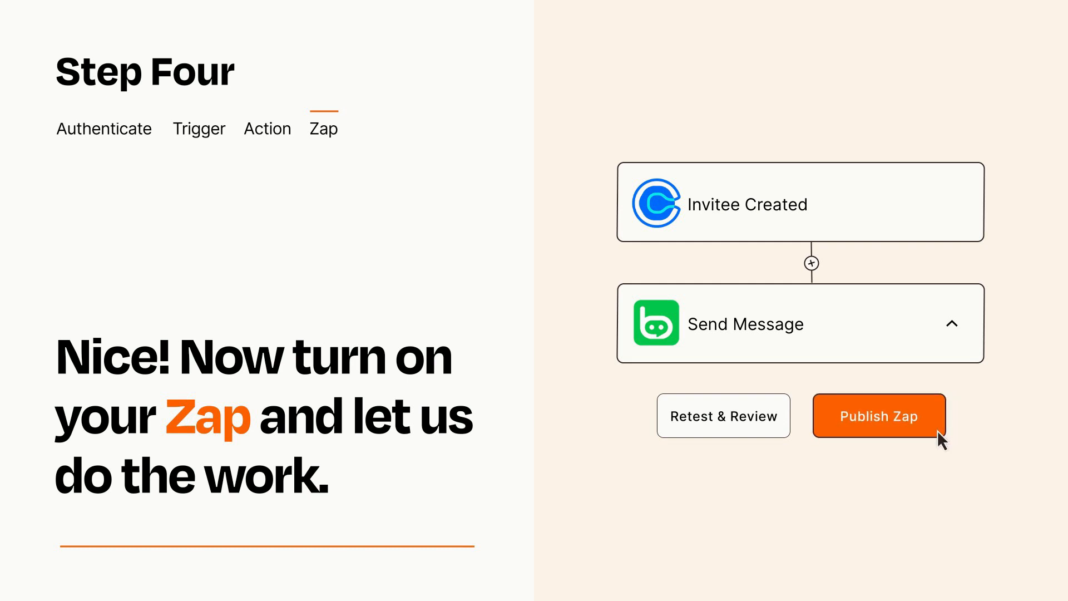
left_click(878, 416)
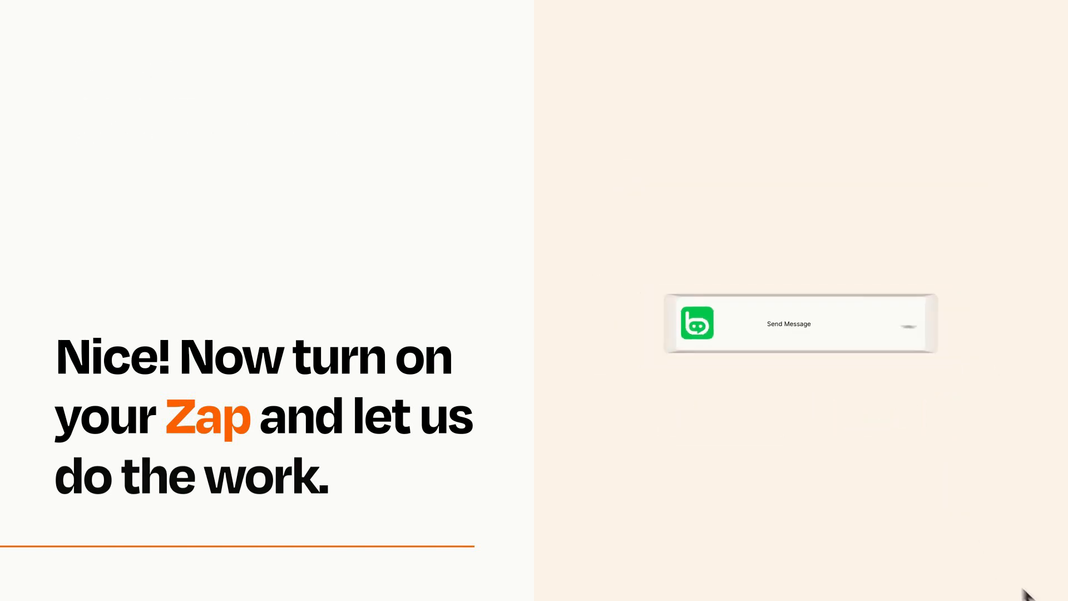